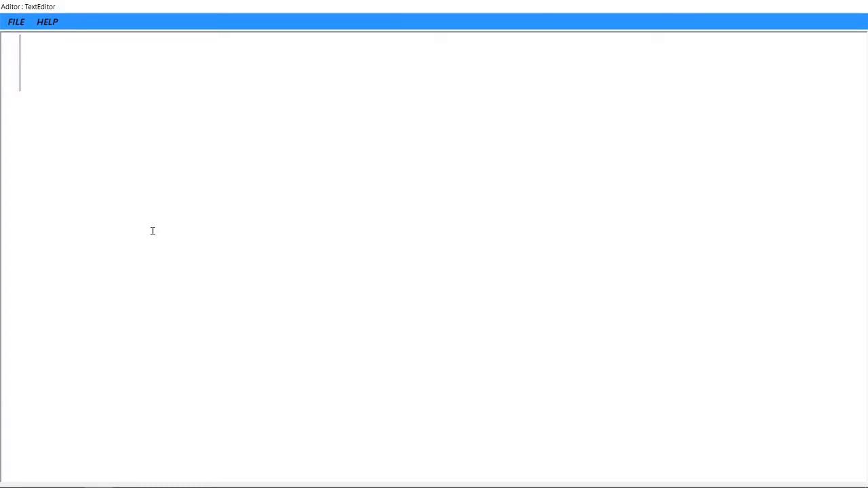
Write the 'Tomcat server' heading with the list '1. via setup file' and '2. via zip'
{"action": "type", "text": "Tomcat server"}
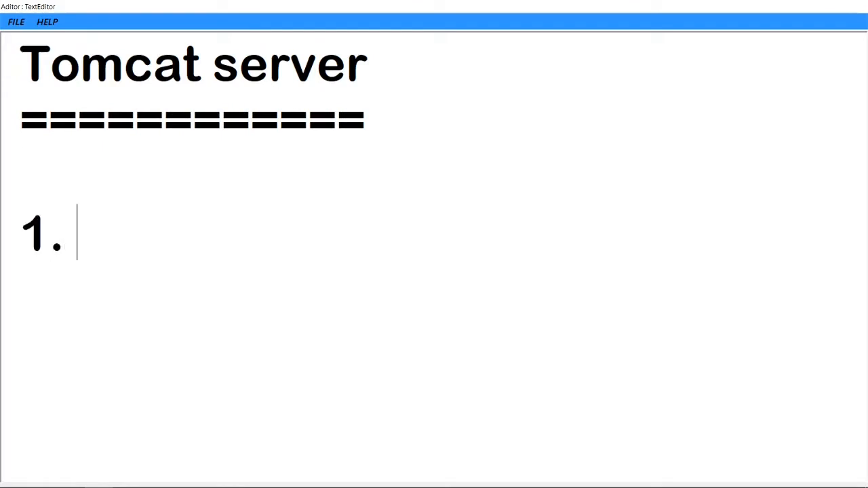
{"action": "type", "text": "v"}
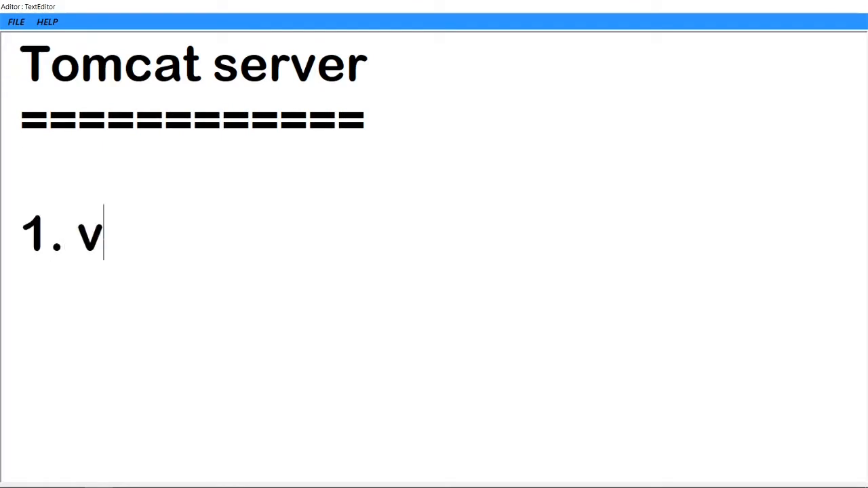
{"action": "type", "text": "ia setup file"}
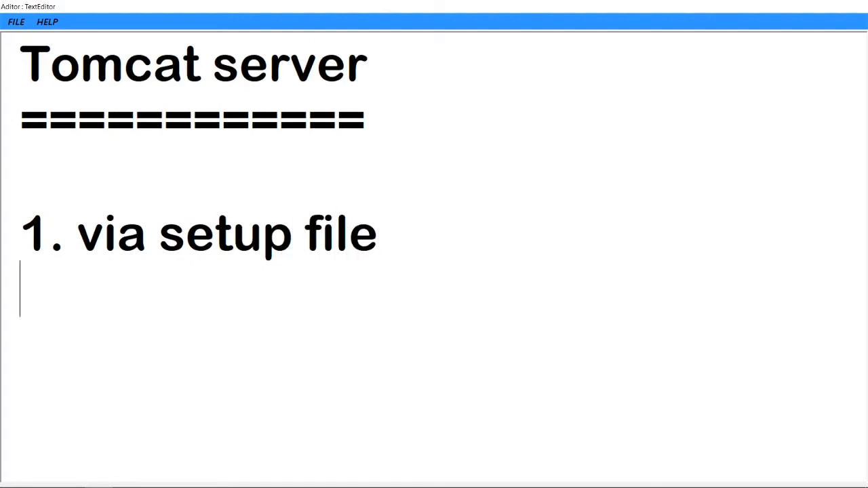
{"action": "type", "text": "2. vi"}
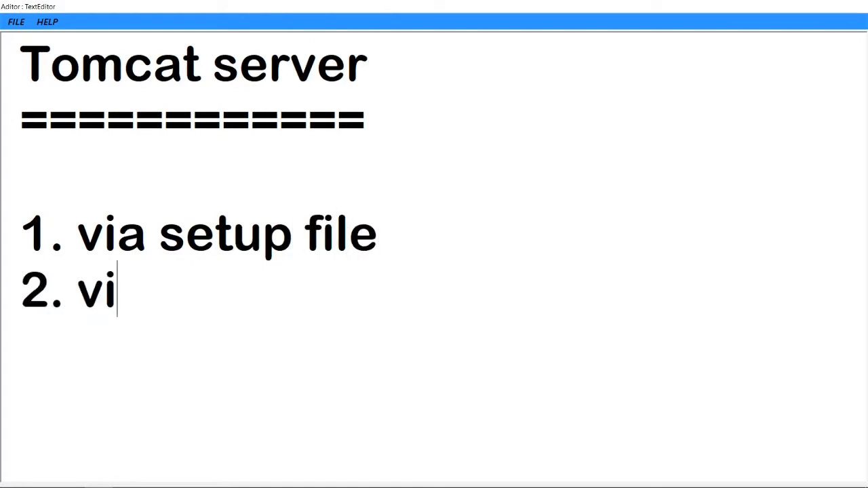
{"action": "type", "text": "a zip"}
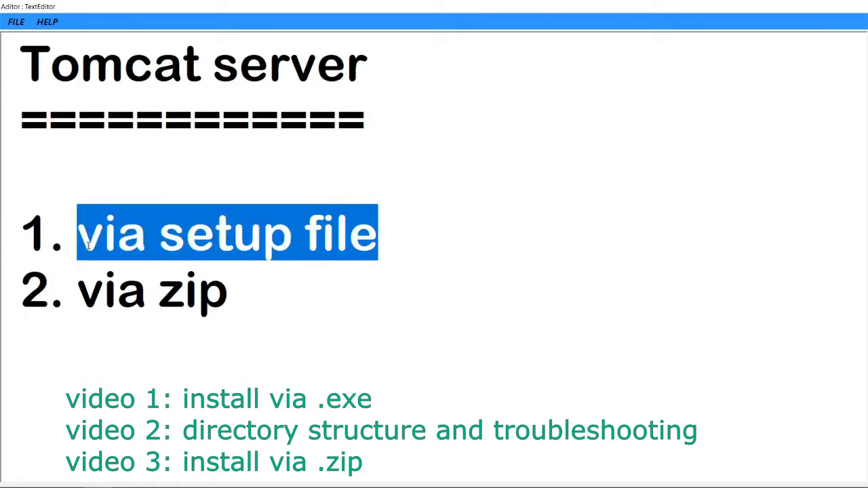
{"action": "mouse_move", "coordinate": [122, 241]}
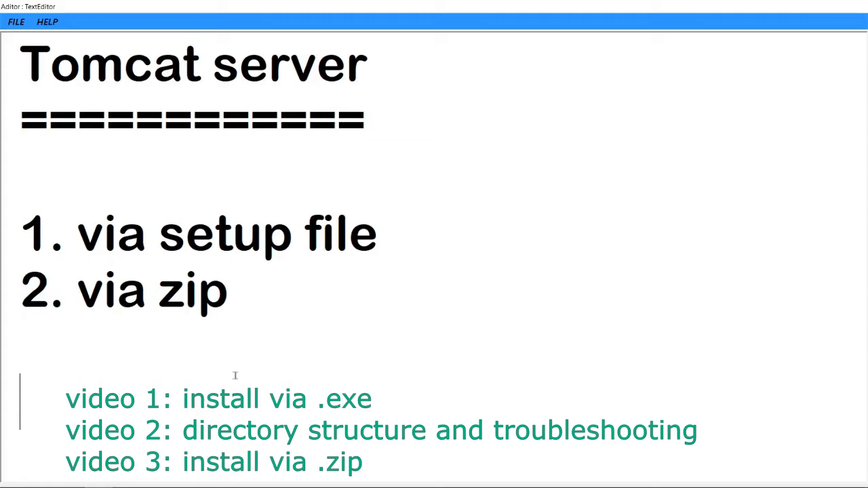
{"action": "double_click", "coordinate": [152, 288]}
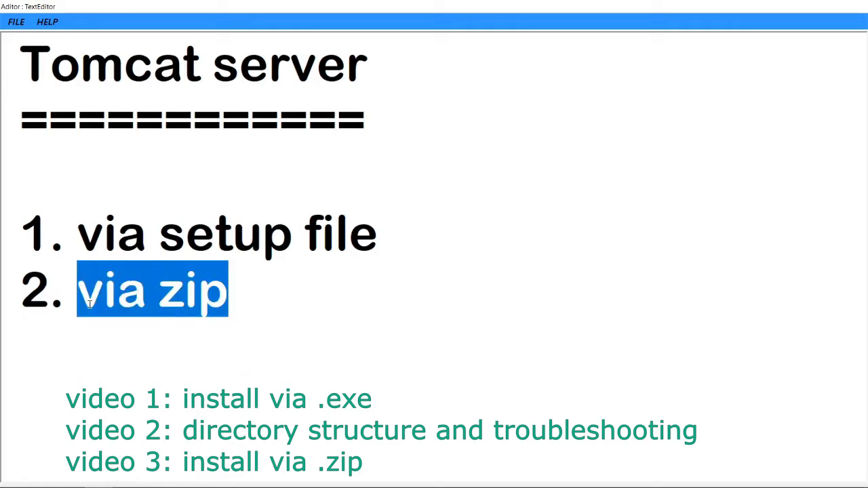
{"action": "left_click", "coordinate": [228, 290]}
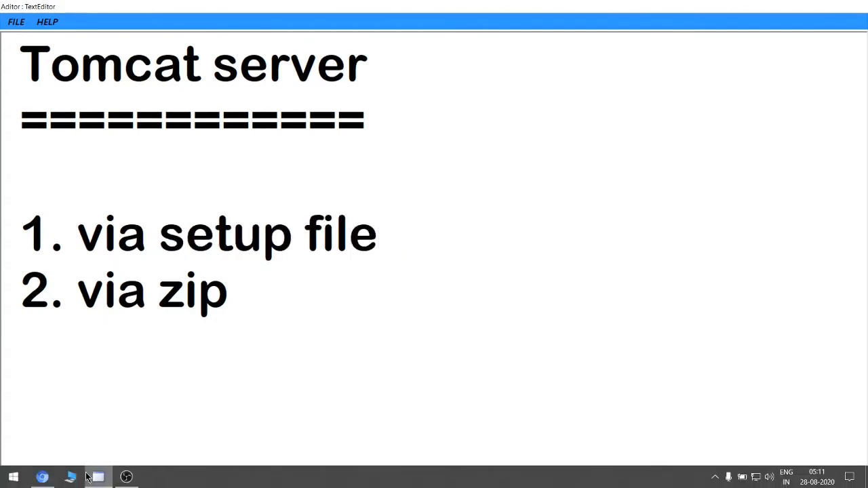
From the Tomcat 9 Binary Distributions, download the 32-bit/64-bit Windows Service Installer
{"action": "left_click", "coordinate": [44, 477]}
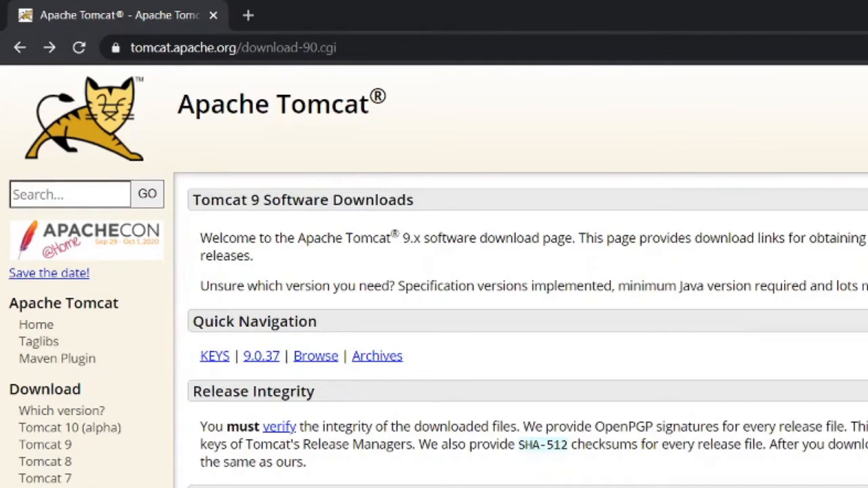
{"action": "mouse_move", "coordinate": [621, 379]}
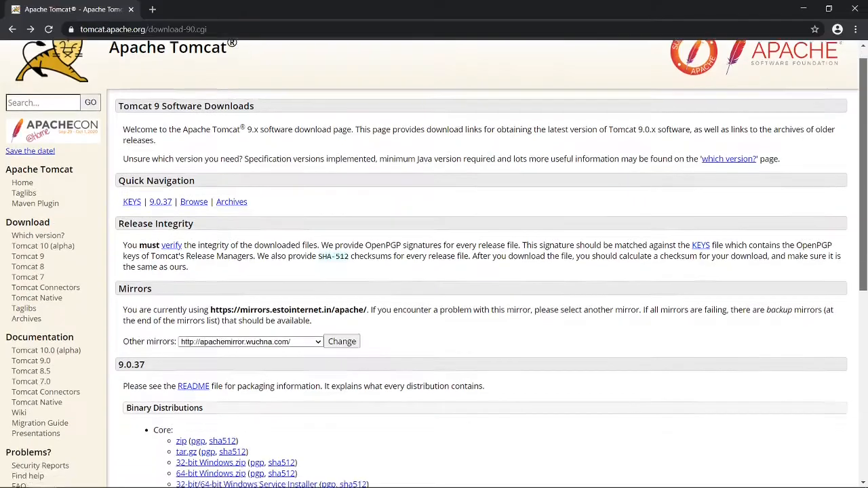
{"action": "scroll", "scroll_direction": "down", "scroll_amount": 3}
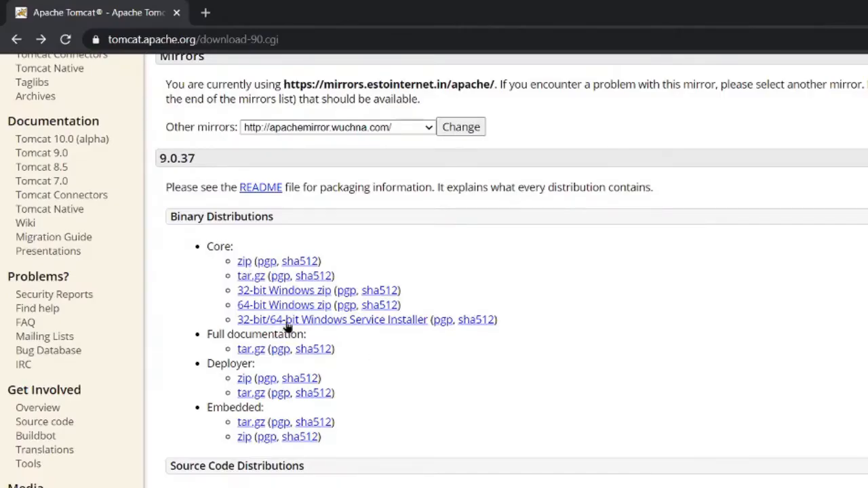
{"action": "mouse_move", "coordinate": [359, 339]}
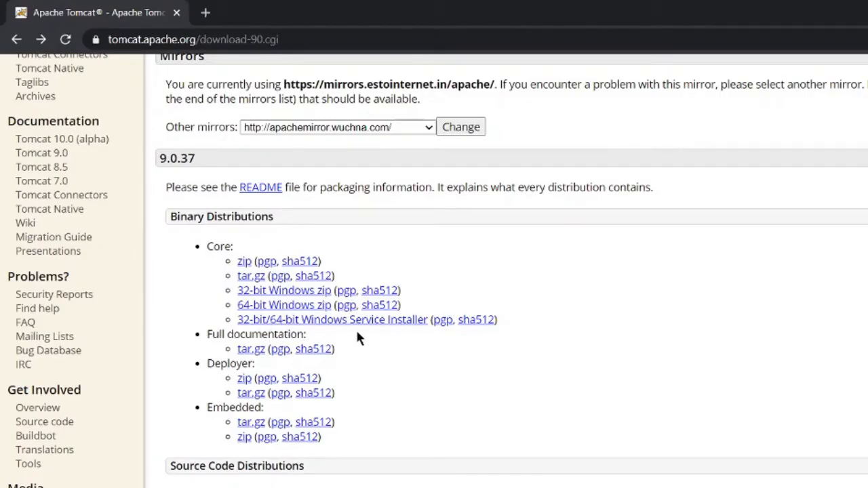
{"action": "mouse_move", "coordinate": [418, 331]}
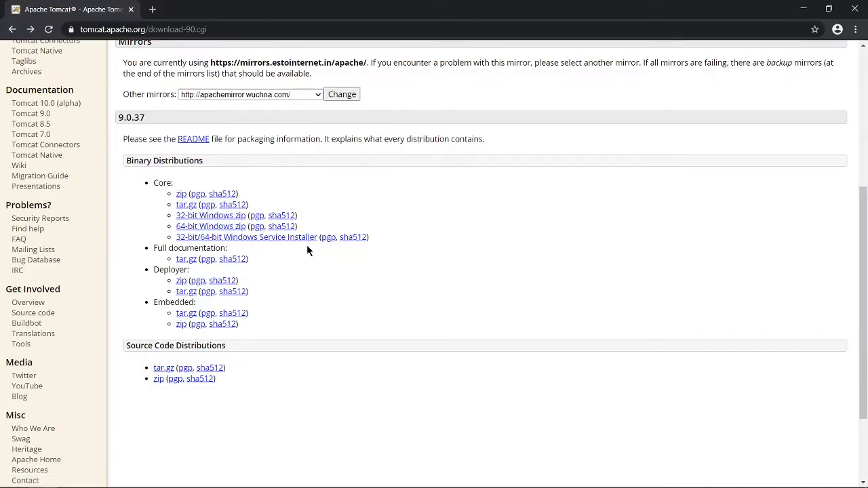
{"action": "left_click", "coordinate": [247, 236]}
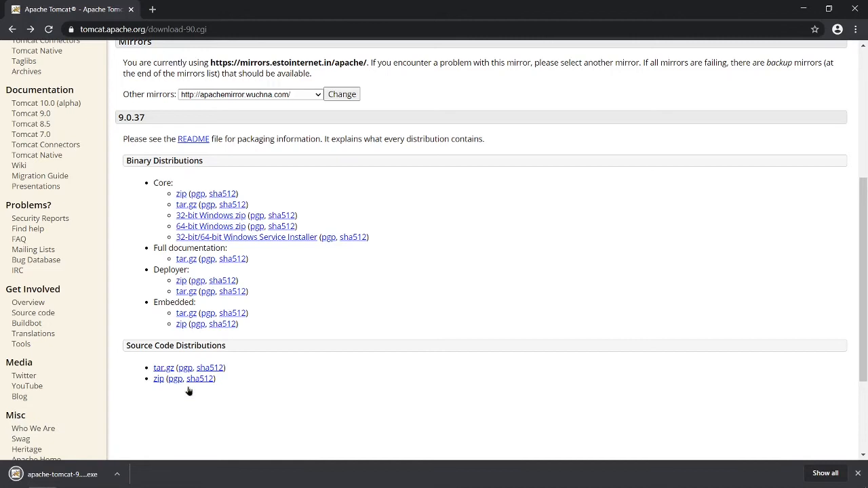
{"action": "mouse_move", "coordinate": [122, 477]}
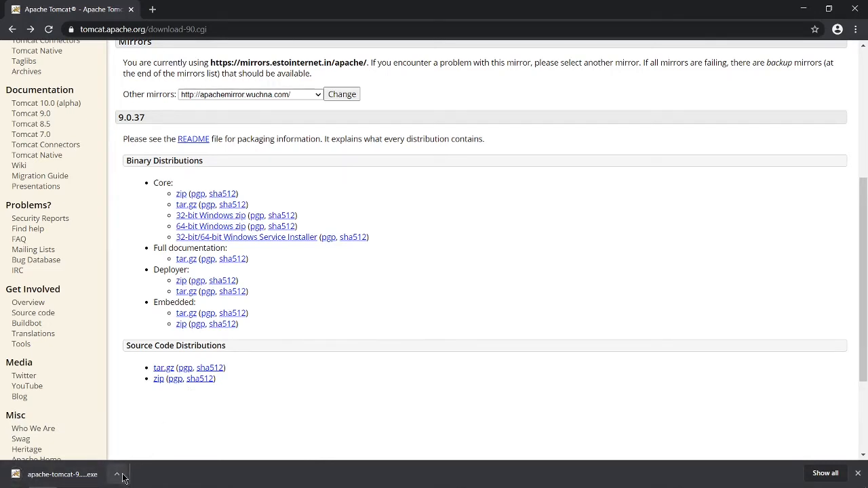
{"action": "left_click", "coordinate": [116, 473]}
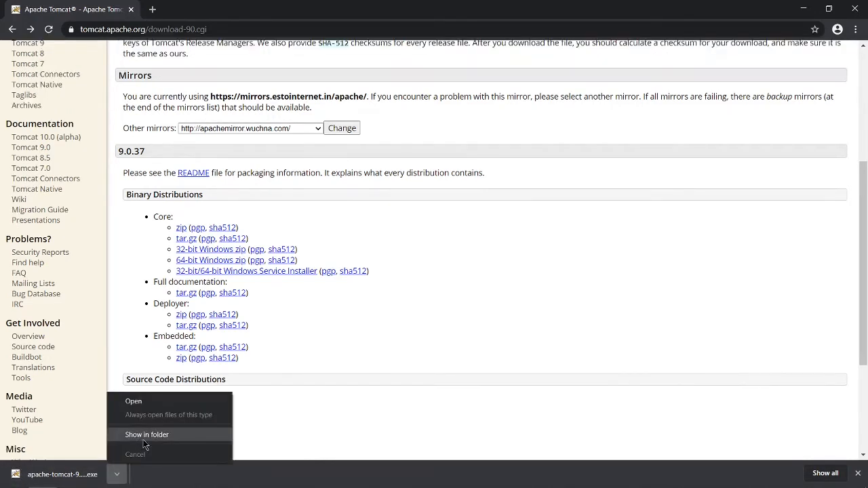
Show the apache-tomcat-9.0.37 installer in Downloads and run it
{"action": "left_click", "coordinate": [146, 434]}
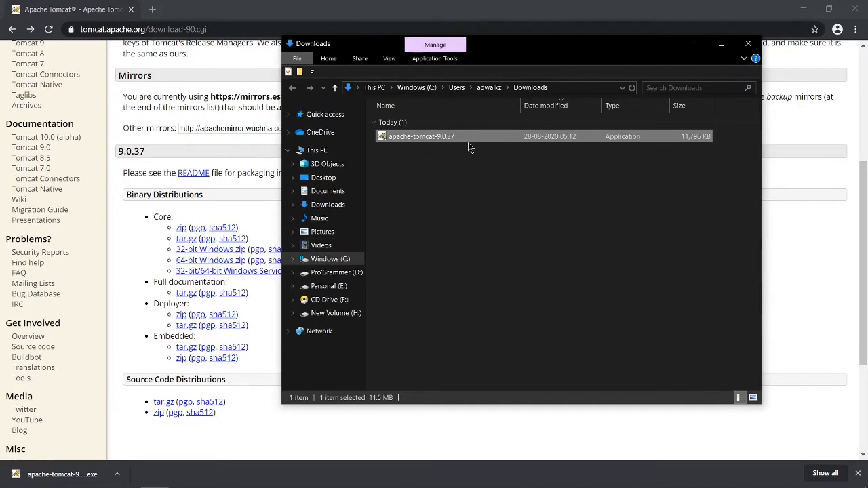
{"action": "mouse_move", "coordinate": [464, 185]}
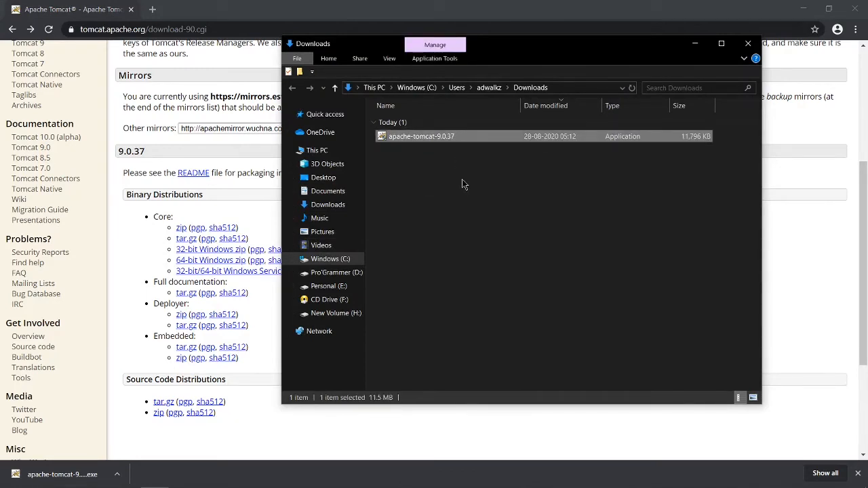
{"action": "mouse_move", "coordinate": [431, 148]}
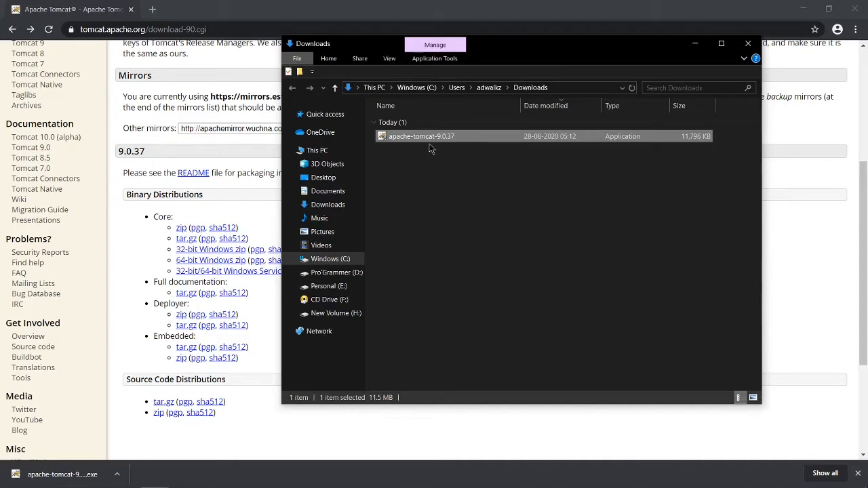
{"action": "mouse_move", "coordinate": [437, 143]}
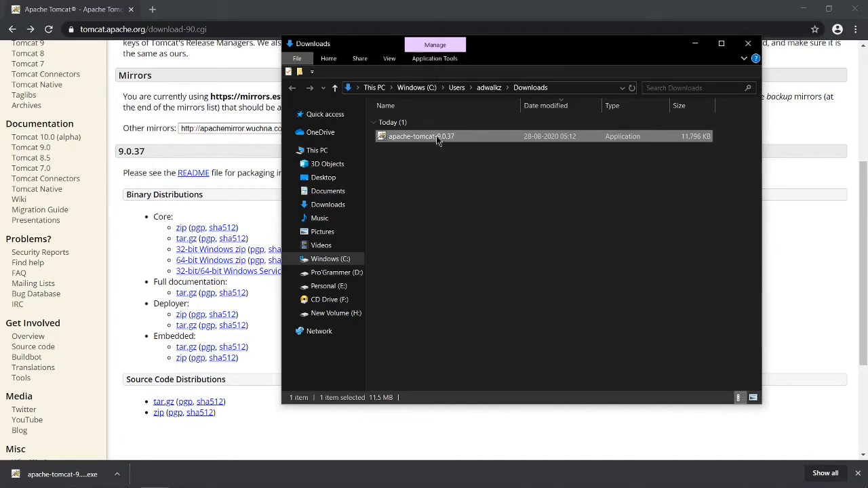
{"action": "right_click", "coordinate": [420, 136]}
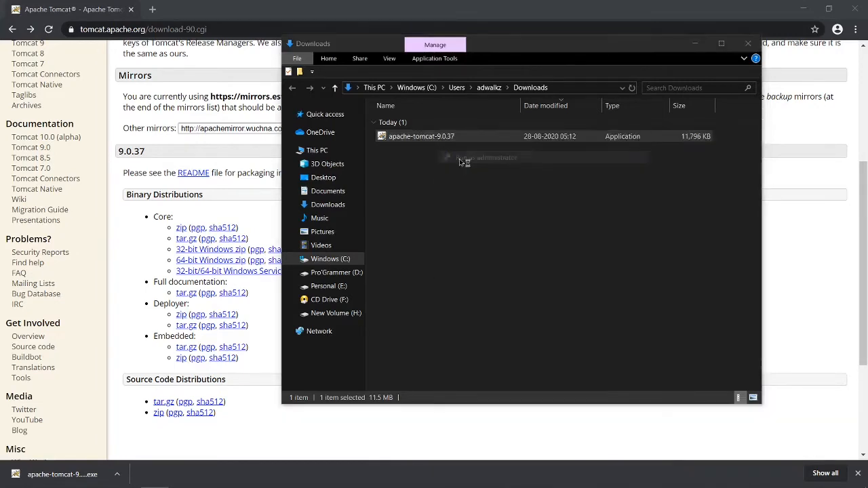
{"action": "double_click", "coordinate": [421, 136]}
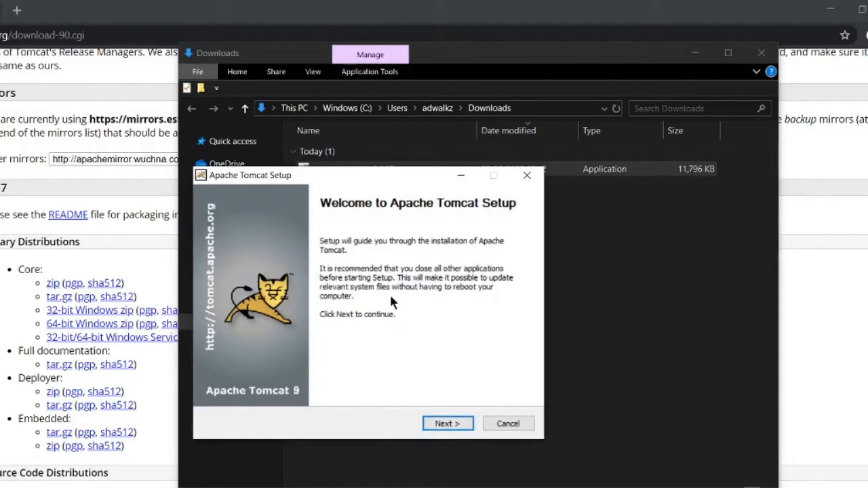
{"action": "mouse_move", "coordinate": [339, 206]}
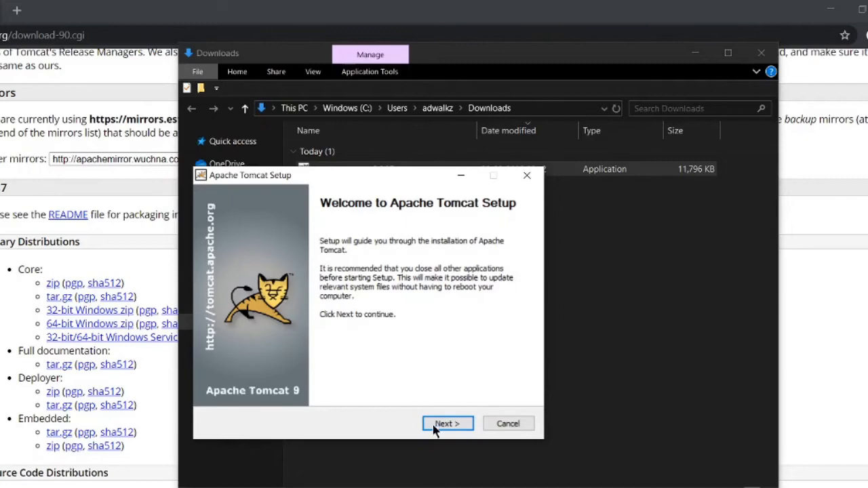
Pass the welcome page and choose the Full install type to reach Configuration Options
{"action": "left_click", "coordinate": [448, 423]}
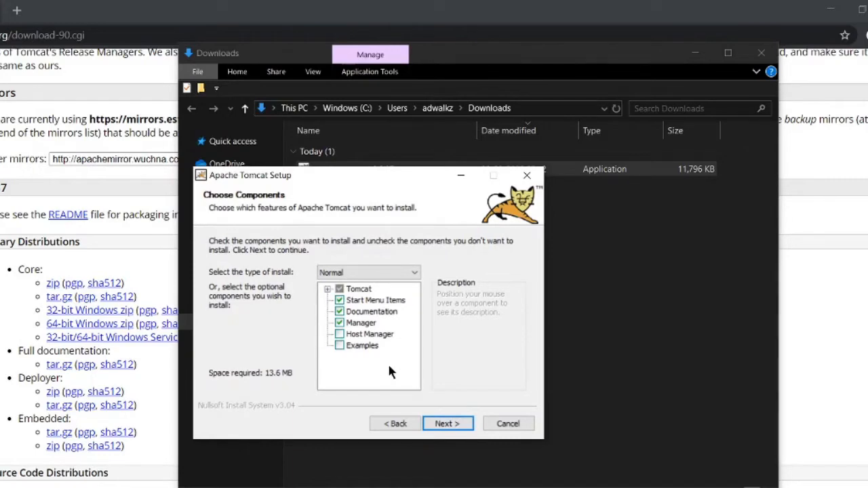
{"action": "mouse_move", "coordinate": [371, 310]}
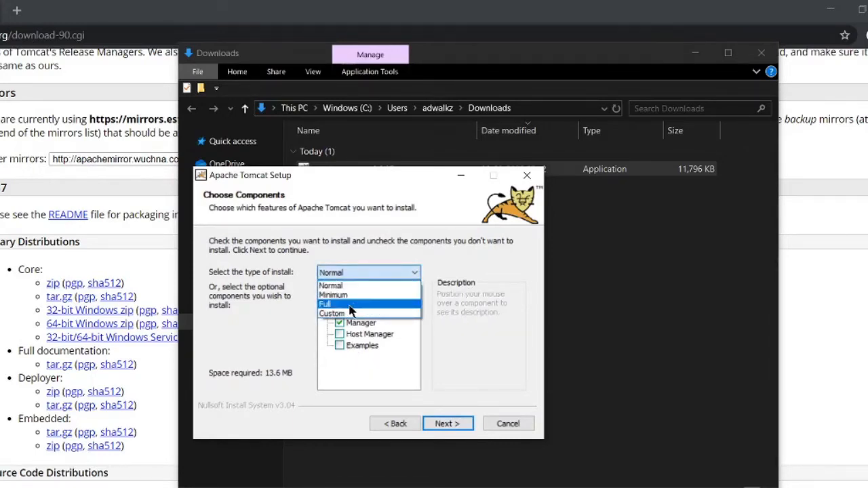
{"action": "left_click", "coordinate": [326, 303]}
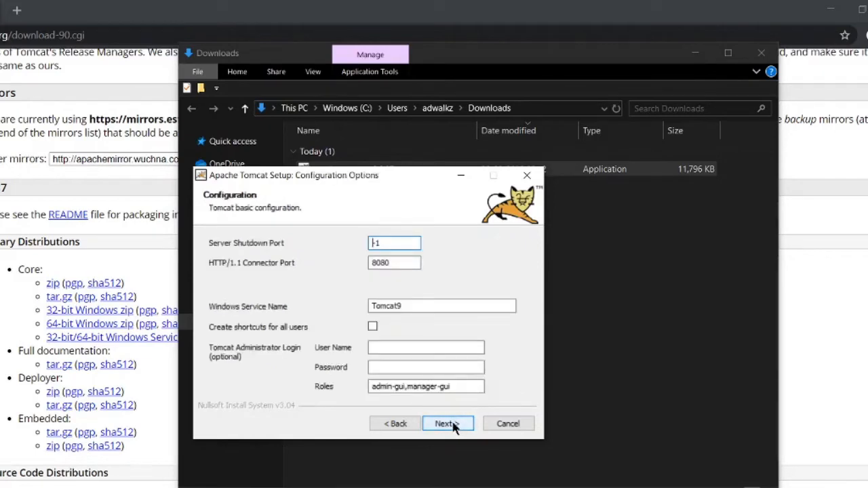
Change the HTTP/1.1 Connector Port from 8080 to 6060
{"action": "left_click", "coordinate": [393, 263]}
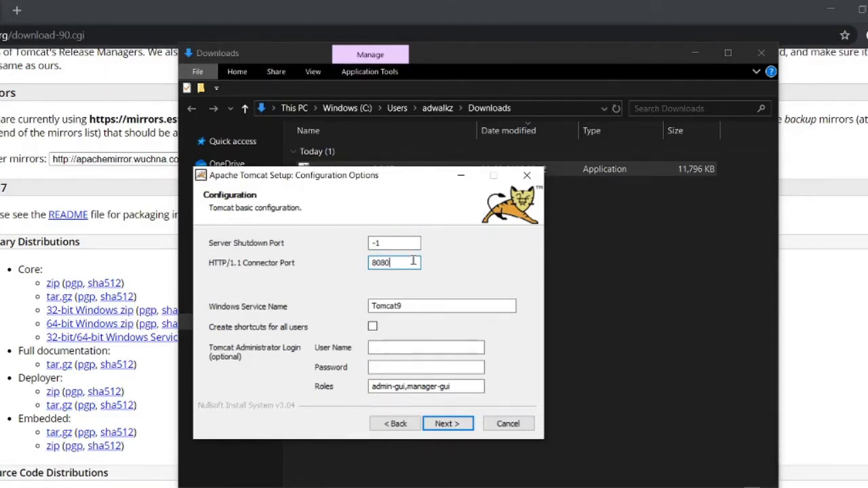
{"action": "mouse_move", "coordinate": [436, 241]}
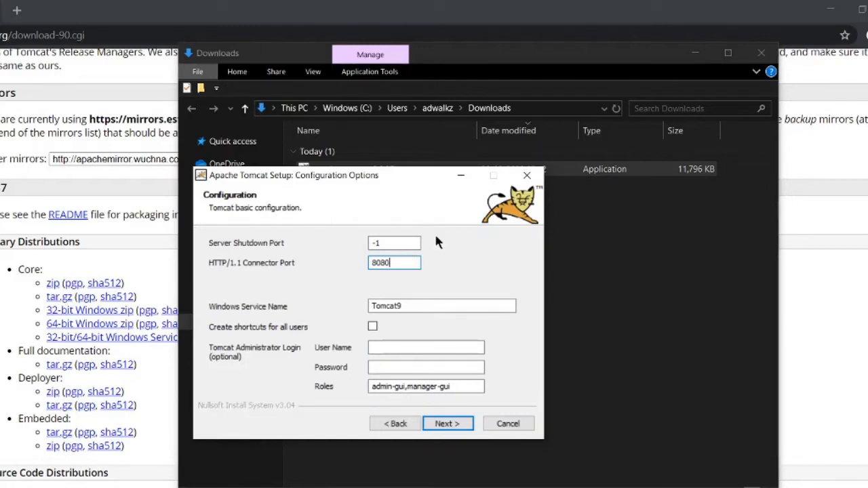
{"action": "mouse_move", "coordinate": [404, 277]}
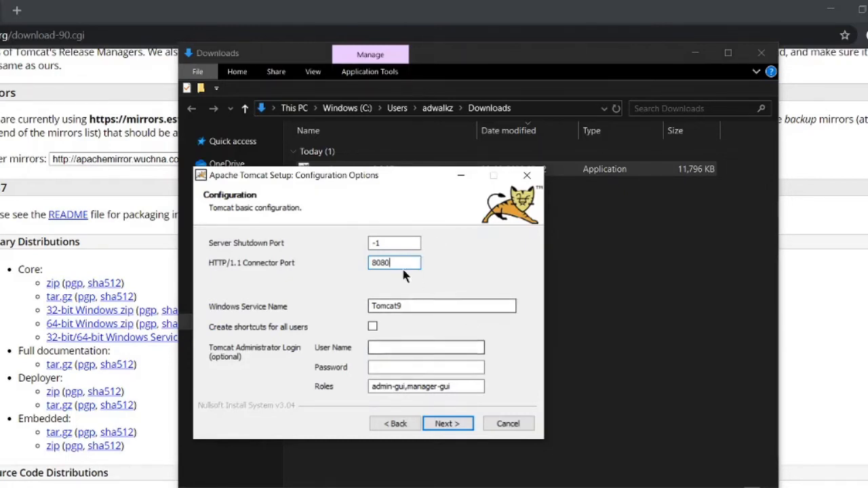
{"action": "mouse_move", "coordinate": [426, 347]}
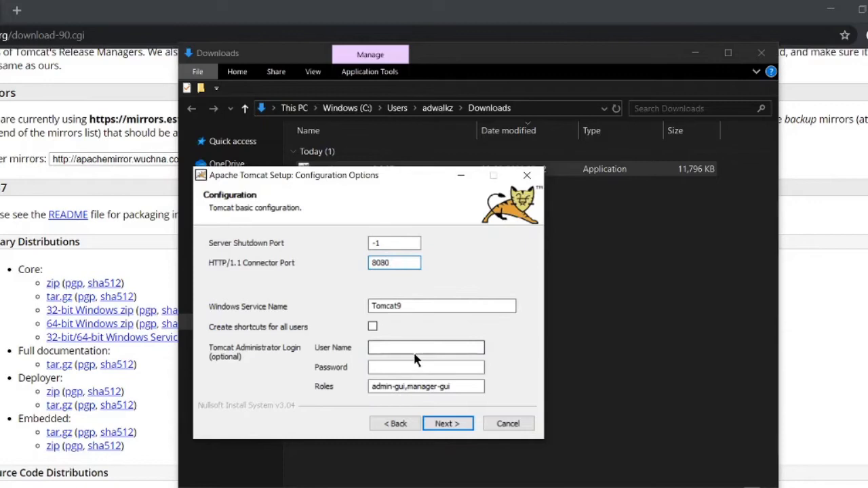
{"action": "left_click", "coordinate": [393, 263]}
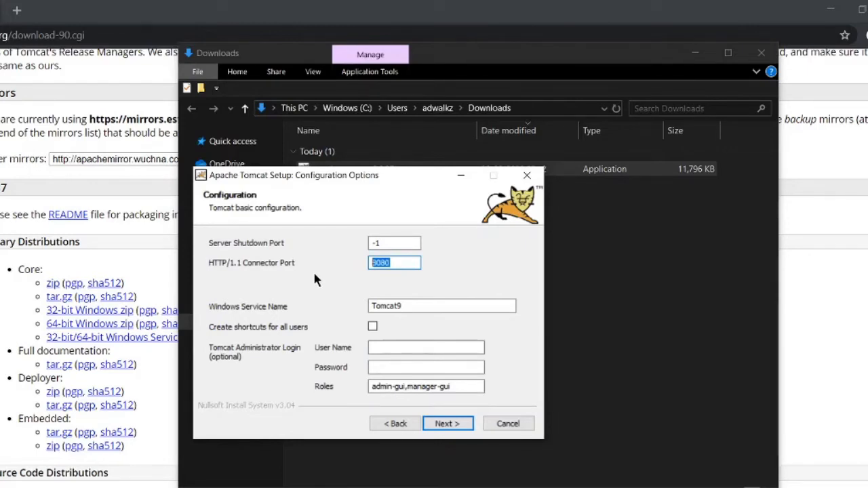
{"action": "type", "text": "606"}
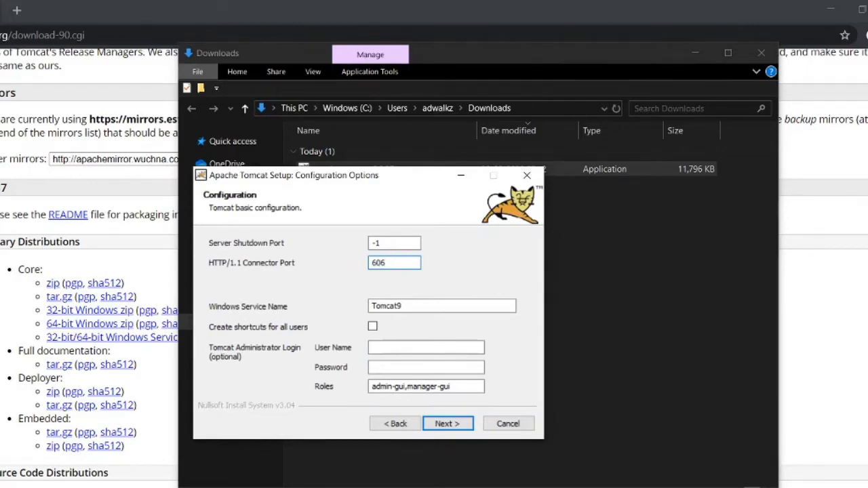
{"action": "type", "text": "0"}
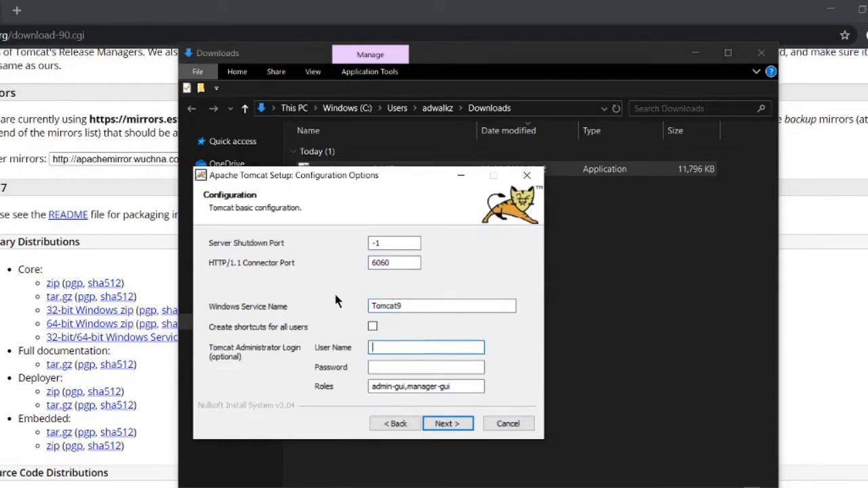
Enter admin as the administrator User Name and set its password
{"action": "type", "text": "admi"}
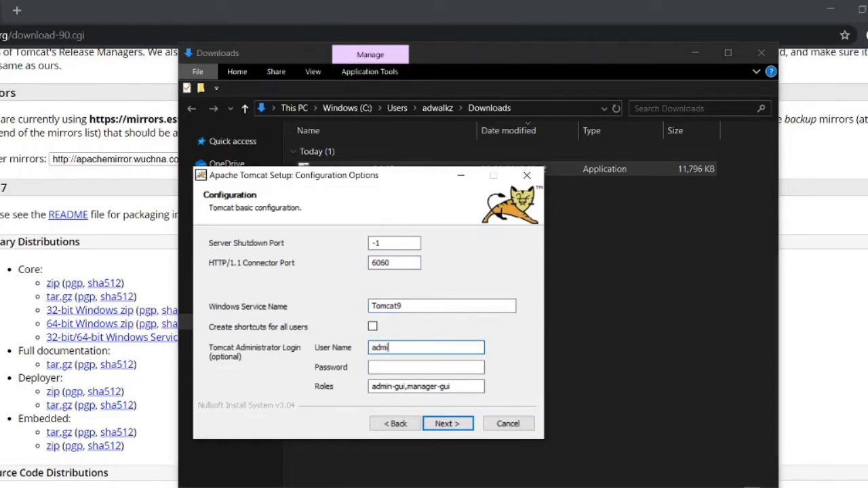
{"action": "left_click", "coordinate": [425, 366]}
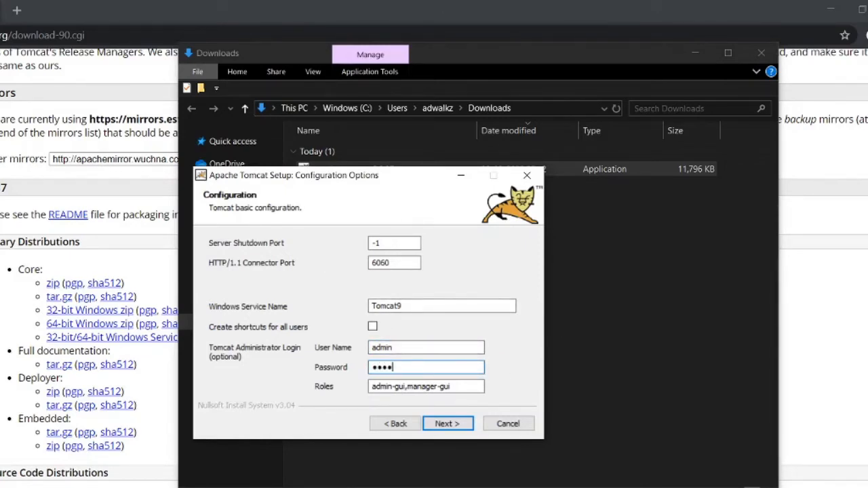
{"action": "type", "text": "•"}
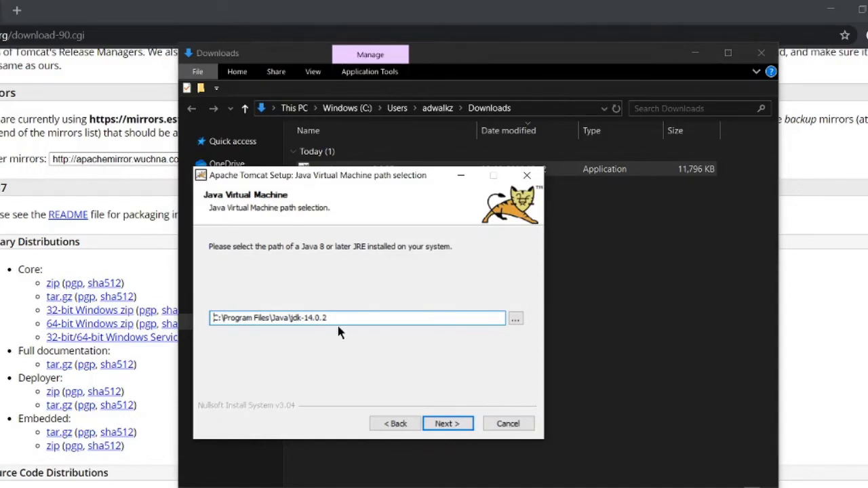
{"action": "mouse_move", "coordinate": [382, 373]}
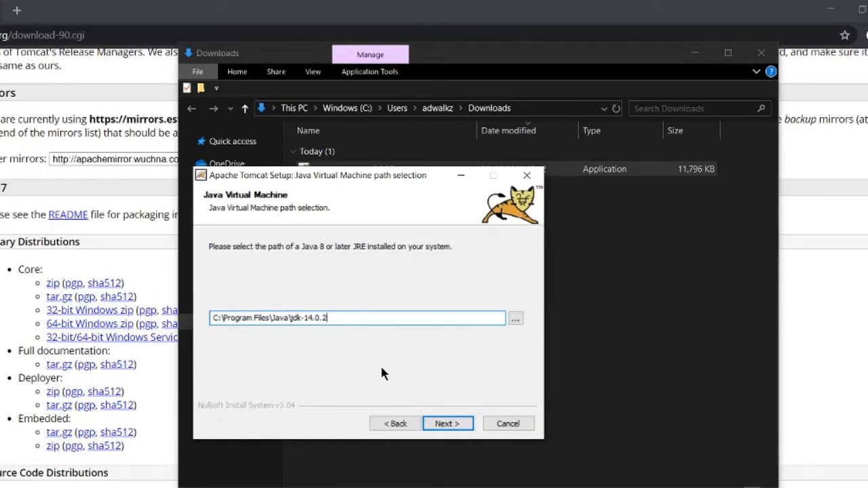
{"action": "mouse_move", "coordinate": [347, 319]}
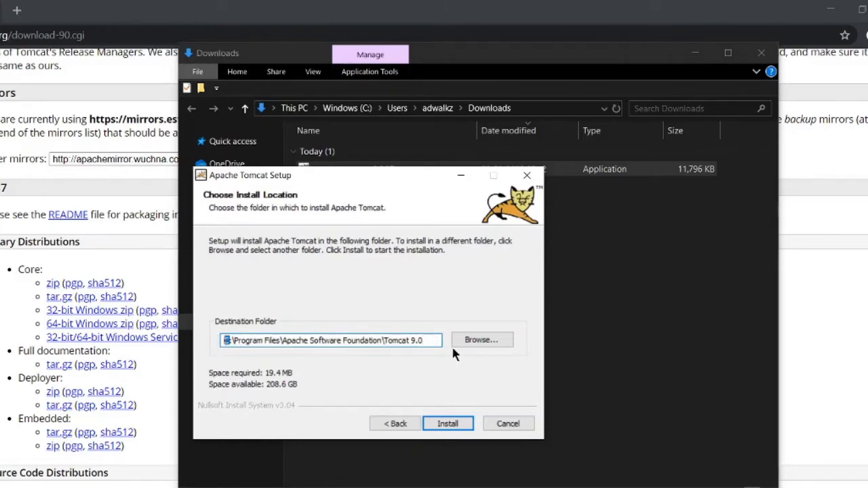
Create a new Server folder on drive D: as the destination and install Tomcat into D:\Server
{"action": "left_click", "coordinate": [481, 339]}
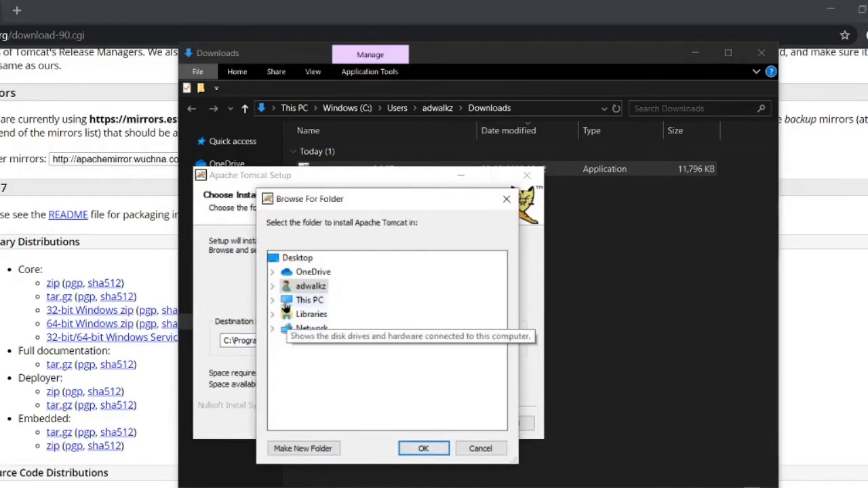
{"action": "left_click", "coordinate": [309, 299]}
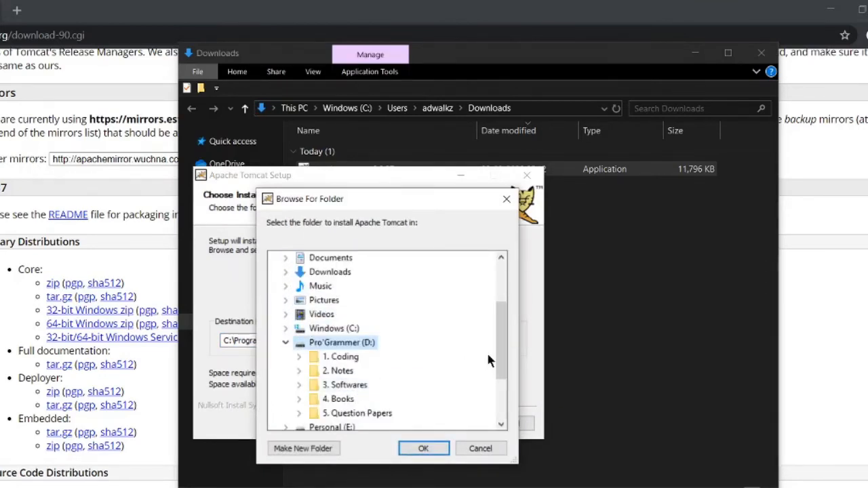
{"action": "scroll", "scroll_direction": "down", "scroll_amount": 3}
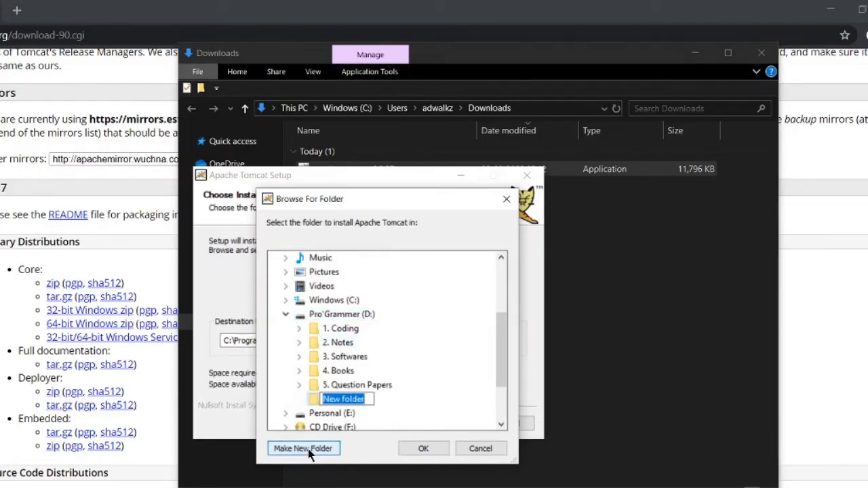
{"action": "type", "text": "Server\\"}
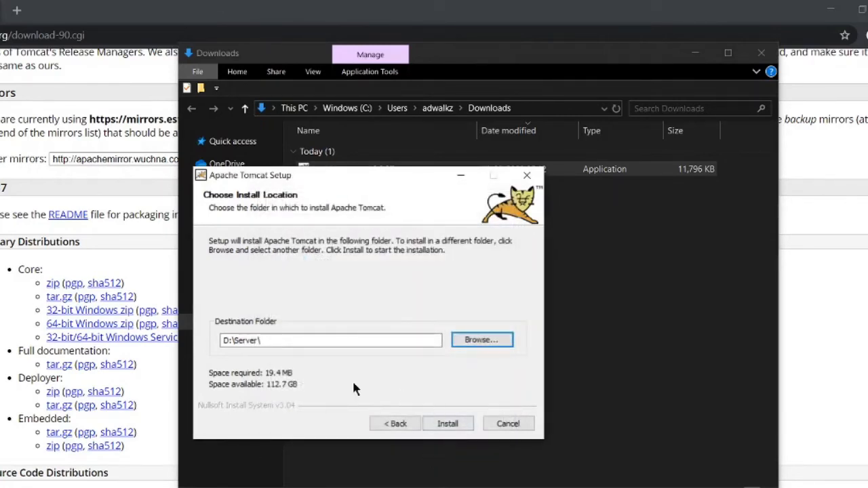
{"action": "left_click", "coordinate": [331, 340]}
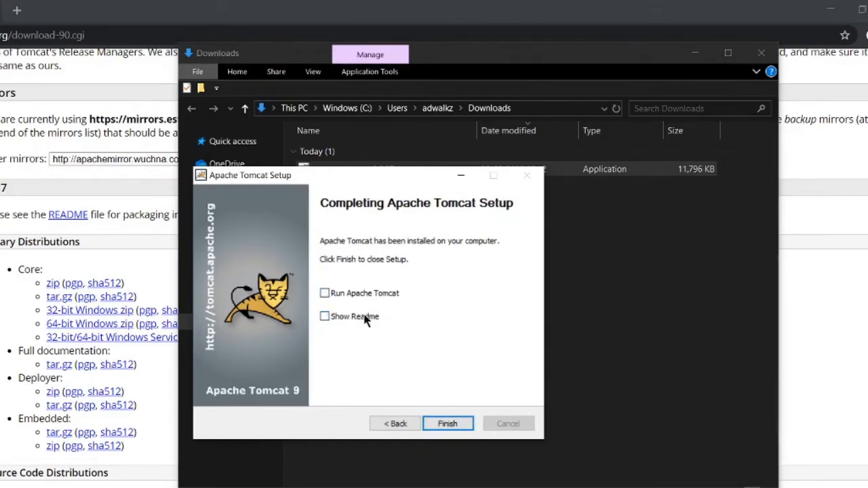
{"action": "mouse_move", "coordinate": [400, 376]}
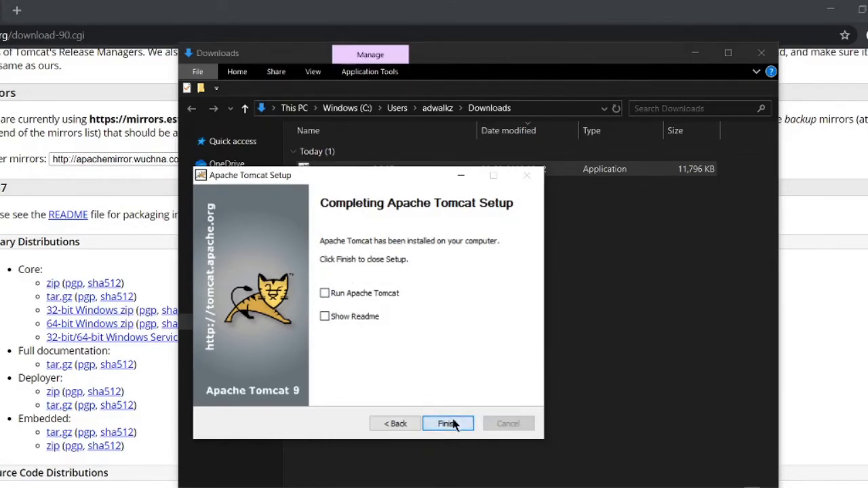
Finish the setup with Run Apache Tomcat and Show Readme left unchecked
{"action": "left_click", "coordinate": [446, 423]}
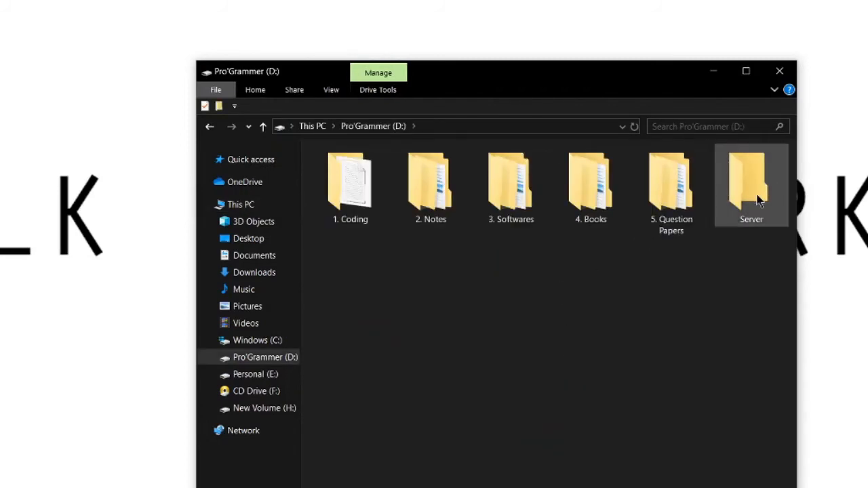
Enter D:\Server, granting access at the permission prompt, and select Tomcat9 in its bin folder
{"action": "double_click", "coordinate": [751, 183]}
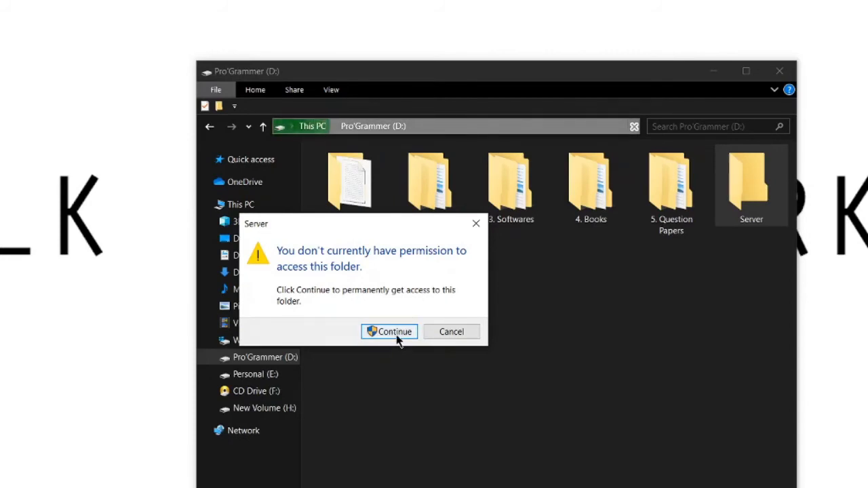
{"action": "left_click", "coordinate": [394, 331]}
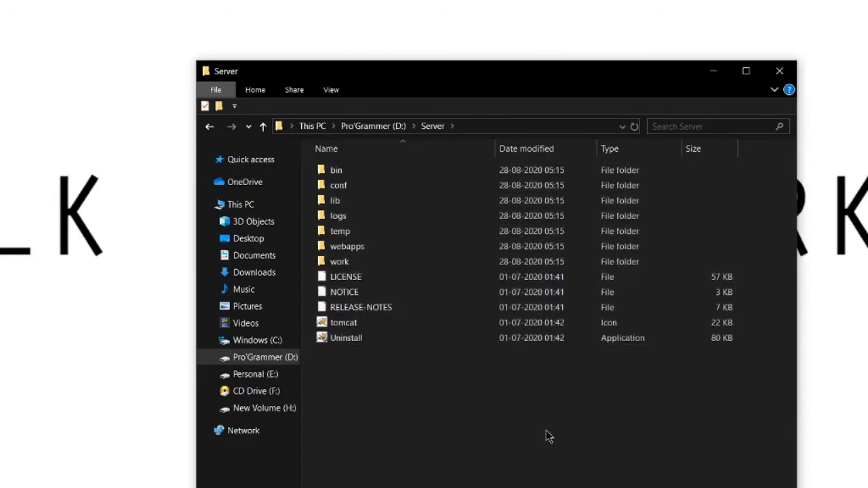
{"action": "mouse_move", "coordinate": [515, 453]}
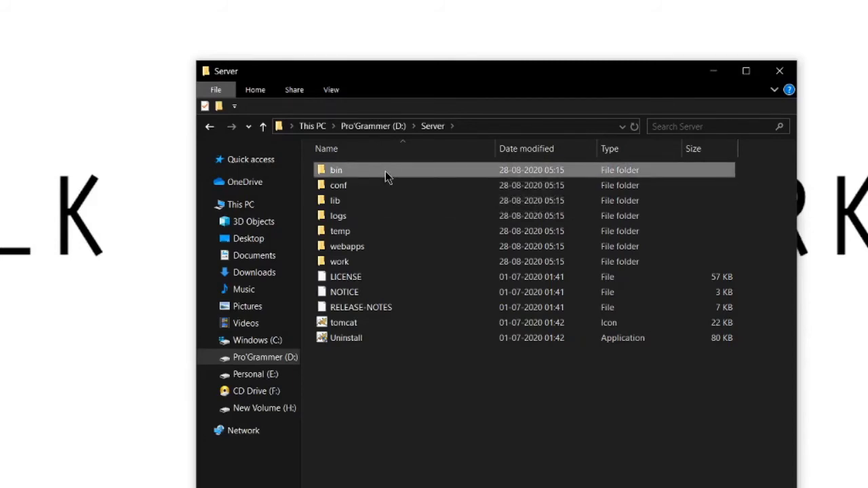
{"action": "double_click", "coordinate": [336, 170]}
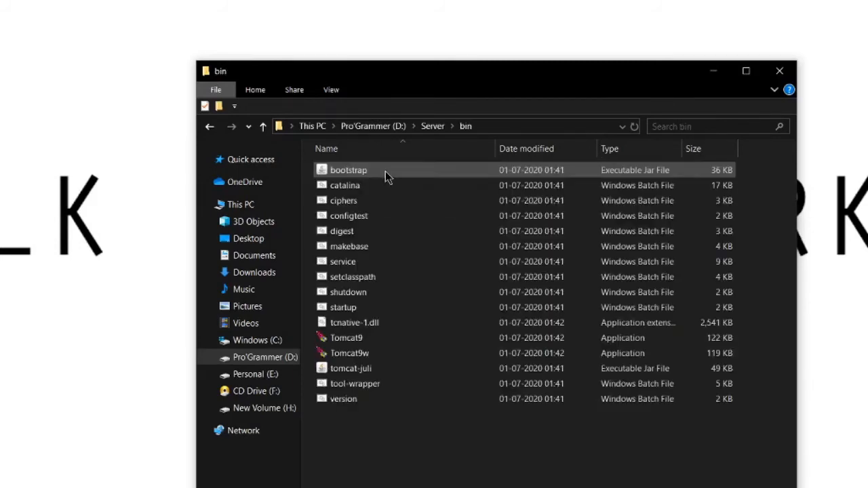
{"action": "left_click", "coordinate": [346, 338]}
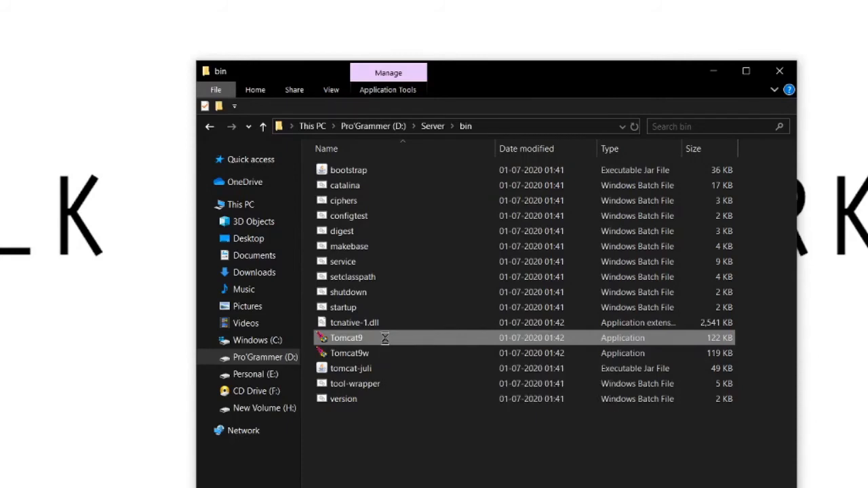
Run the Tomcat9 application as administrator
{"action": "right_click", "coordinate": [345, 338]}
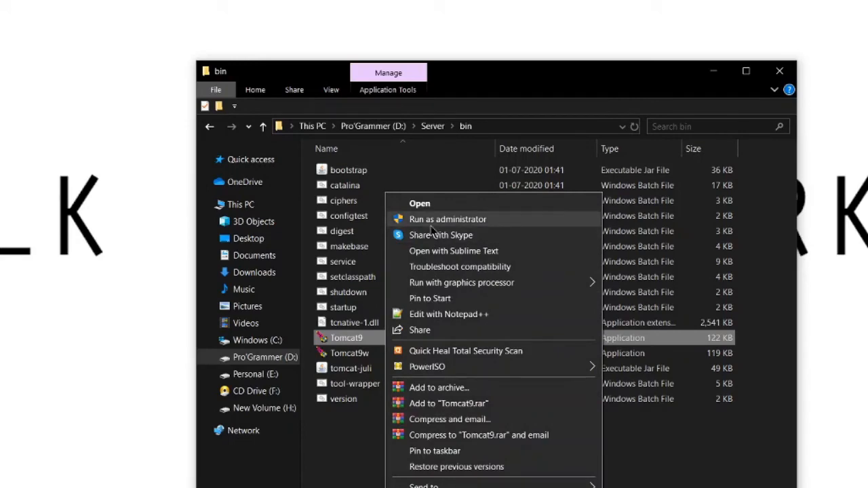
{"action": "left_click", "coordinate": [447, 218]}
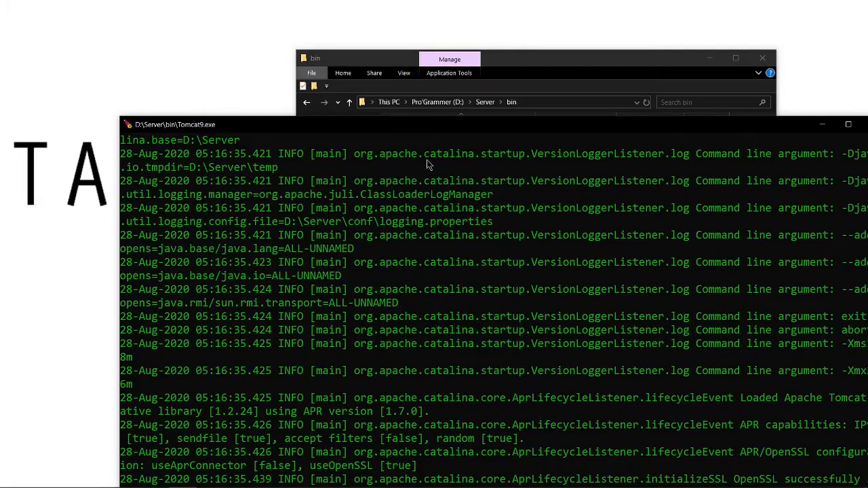
Watch the Tomcat9 console until it reports server startup on http-nio-6060
{"action": "left_click", "coordinate": [847, 125]}
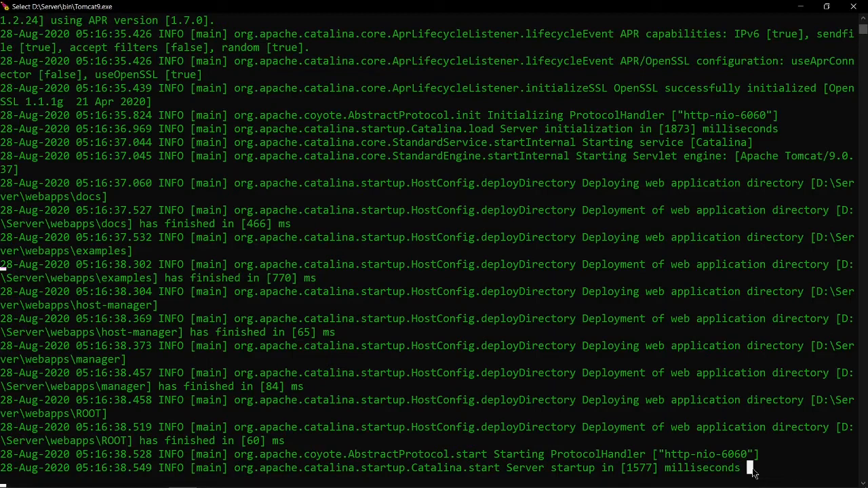
{"action": "mouse_move", "coordinate": [634, 456]}
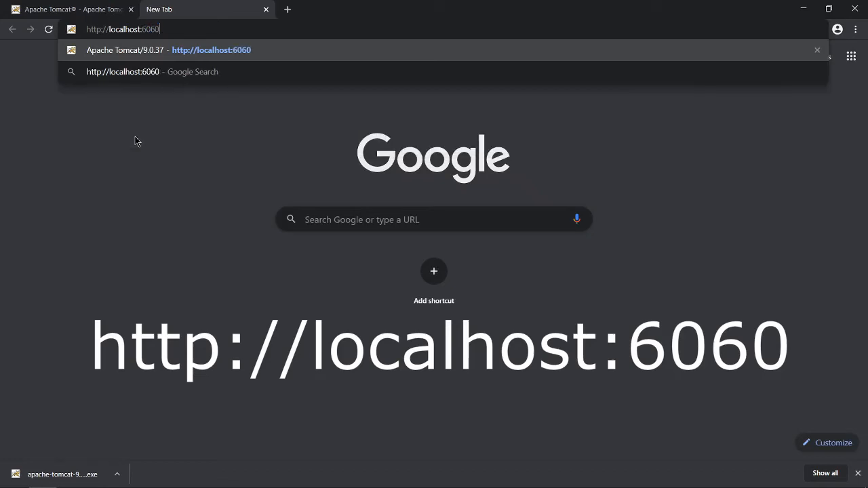
{"action": "key", "text": "Return"}
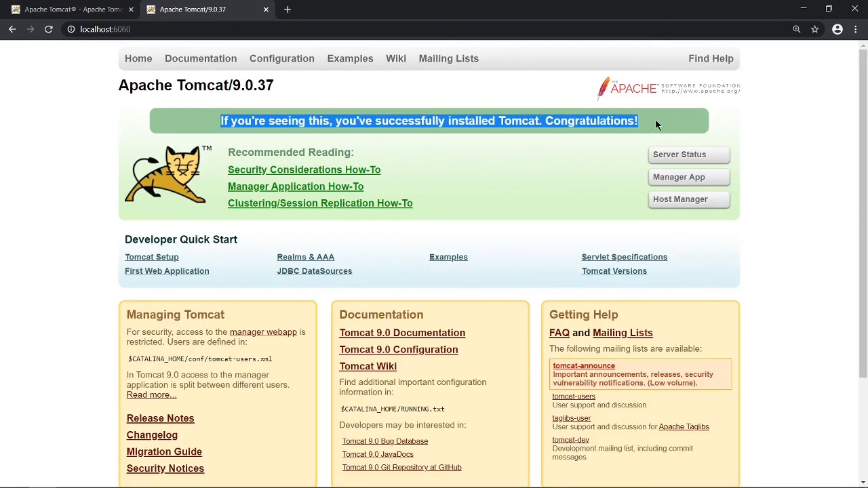
{"action": "left_click", "coordinate": [656, 124]}
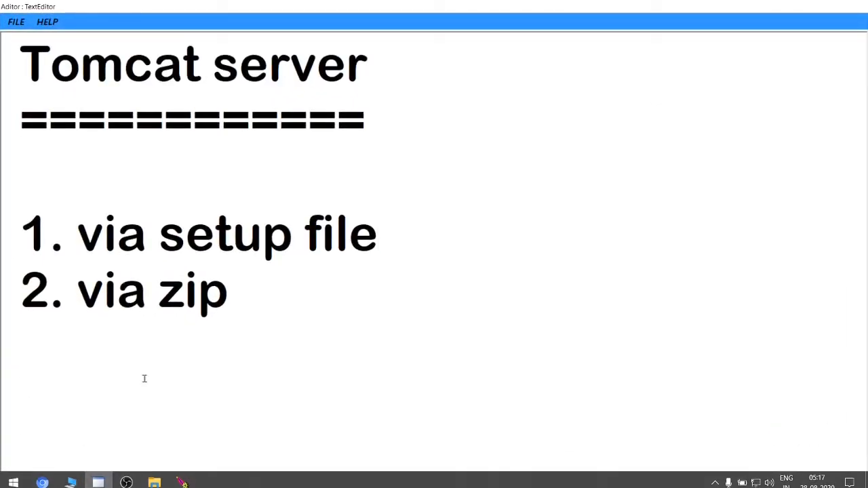
{"action": "left_click", "coordinate": [97, 483]}
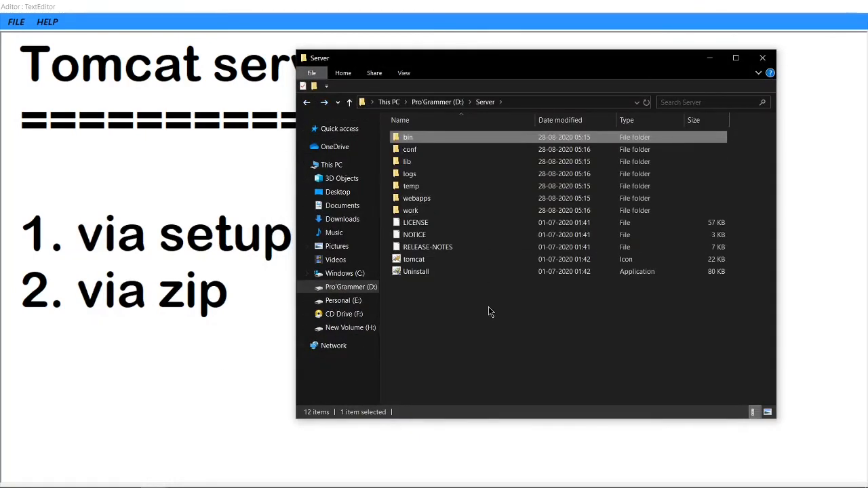
{"action": "left_click", "coordinate": [491, 297]}
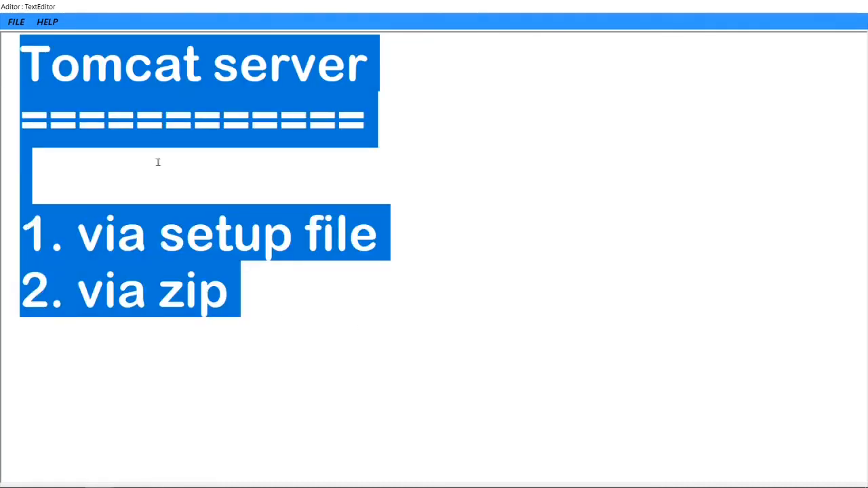
{"action": "left_click", "coordinate": [250, 291]}
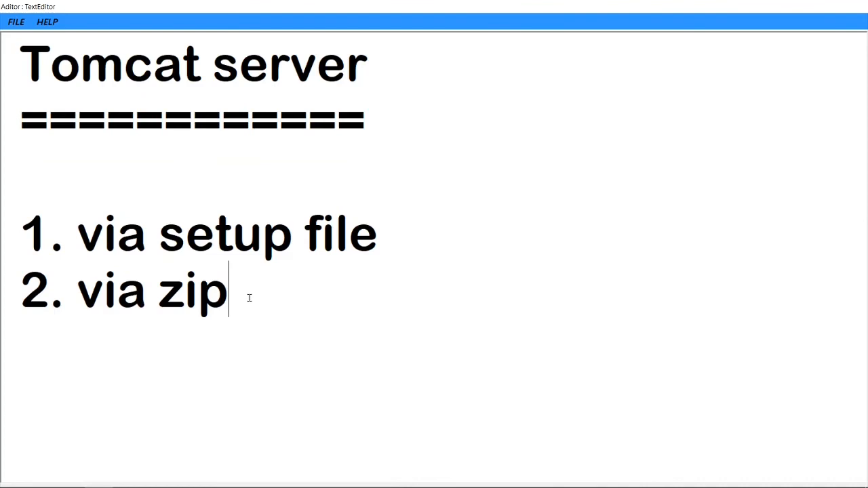